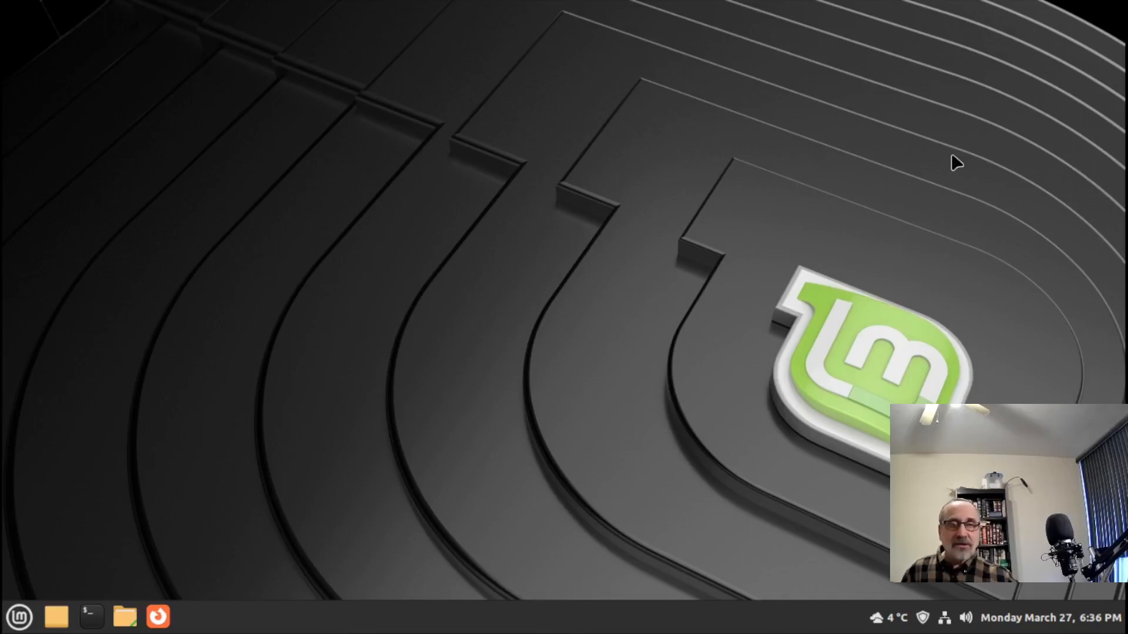
Launch xterm from the taskbar and enter ls -lai, then begin the neofetch command
click(91, 615)
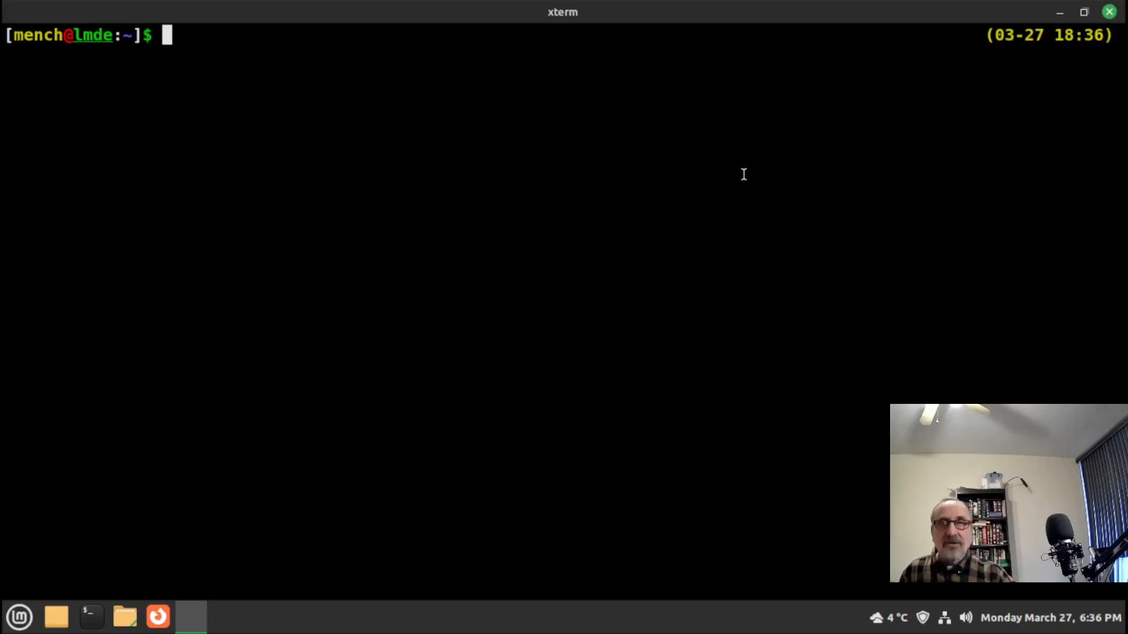
text(ls -lai)
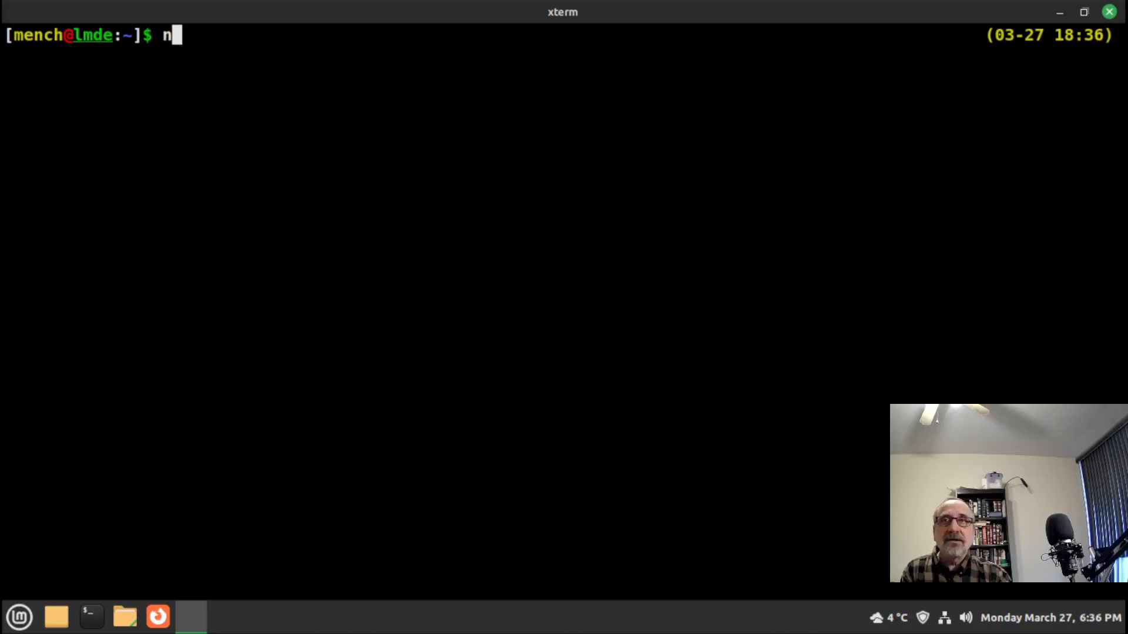
text(eofetch)
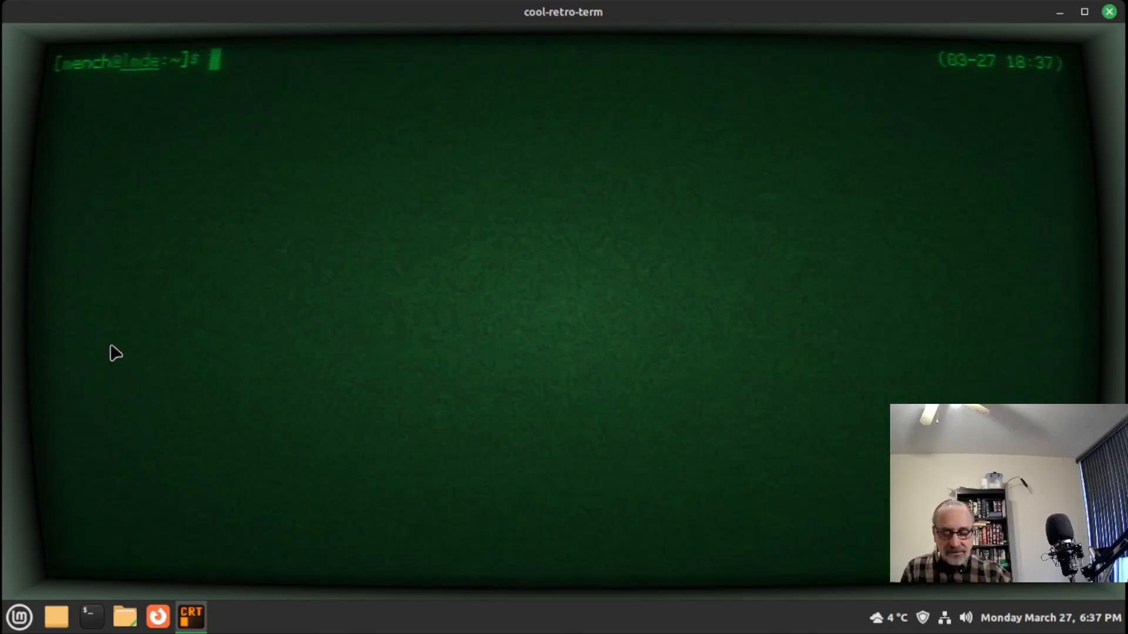
Run ll to list the home folder, then enter neofetch for the system summary in green
text(ll)
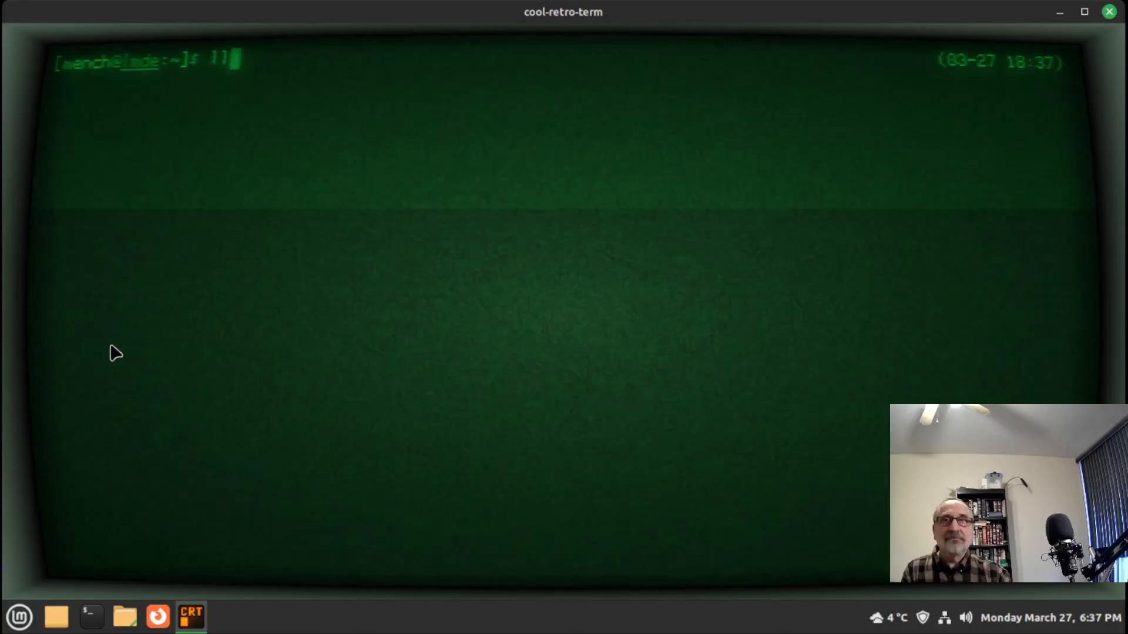
key(Return)
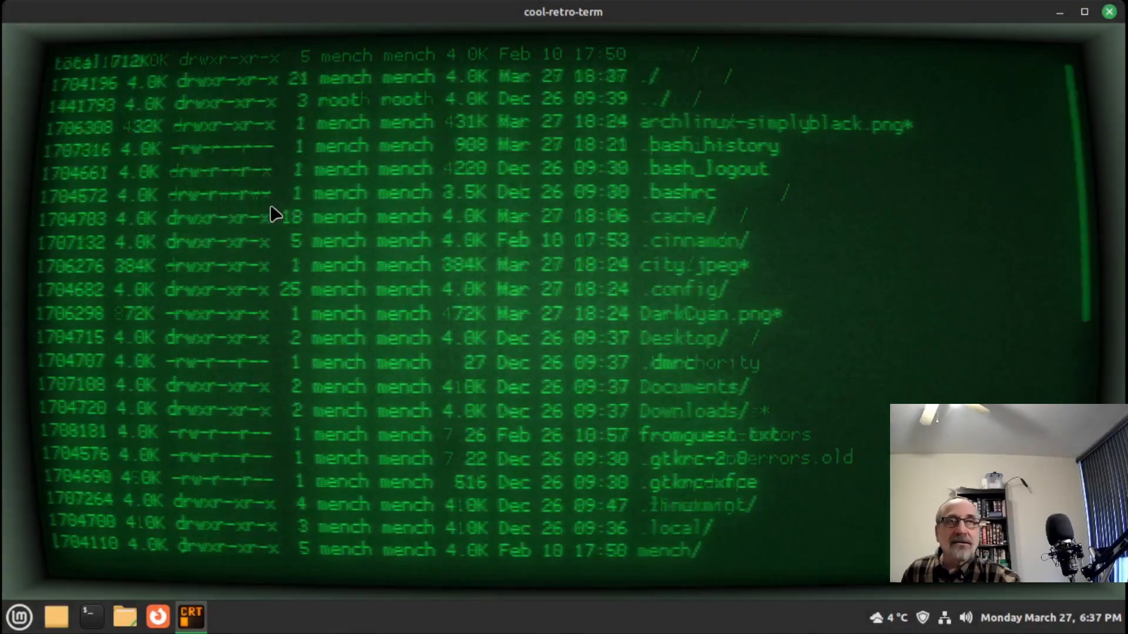
scroll(down, 3)
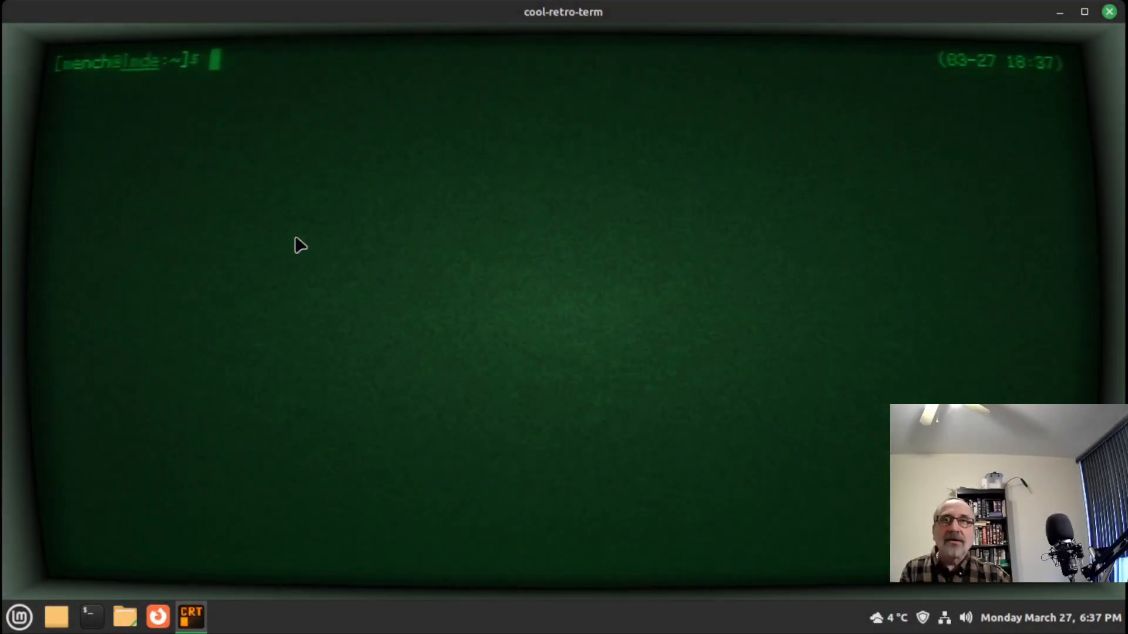
text(ne)
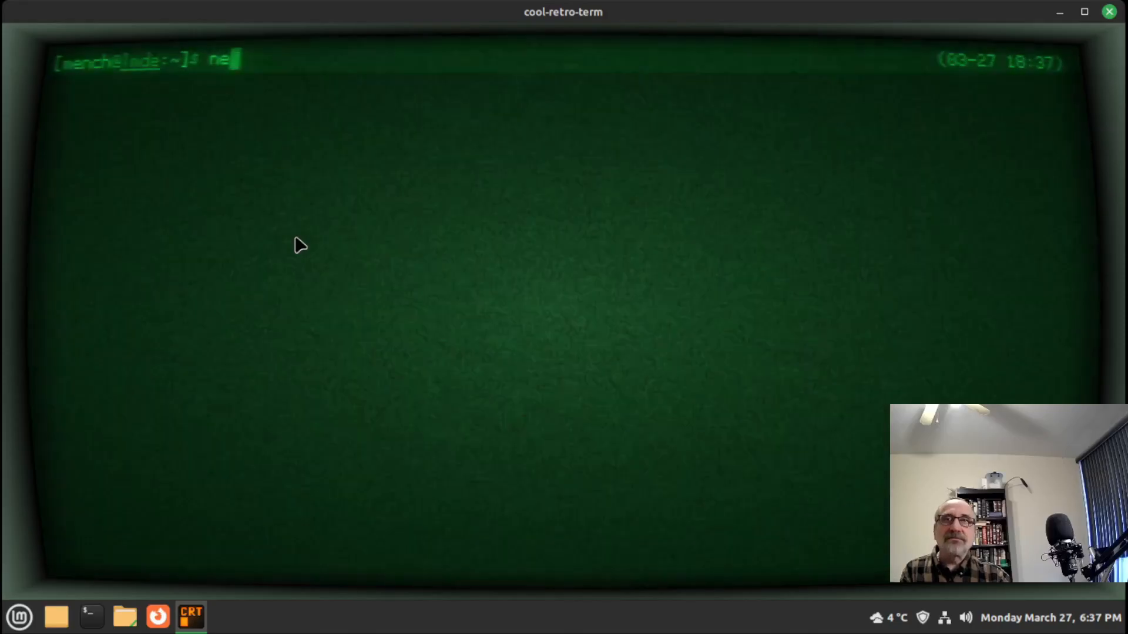
text(o)
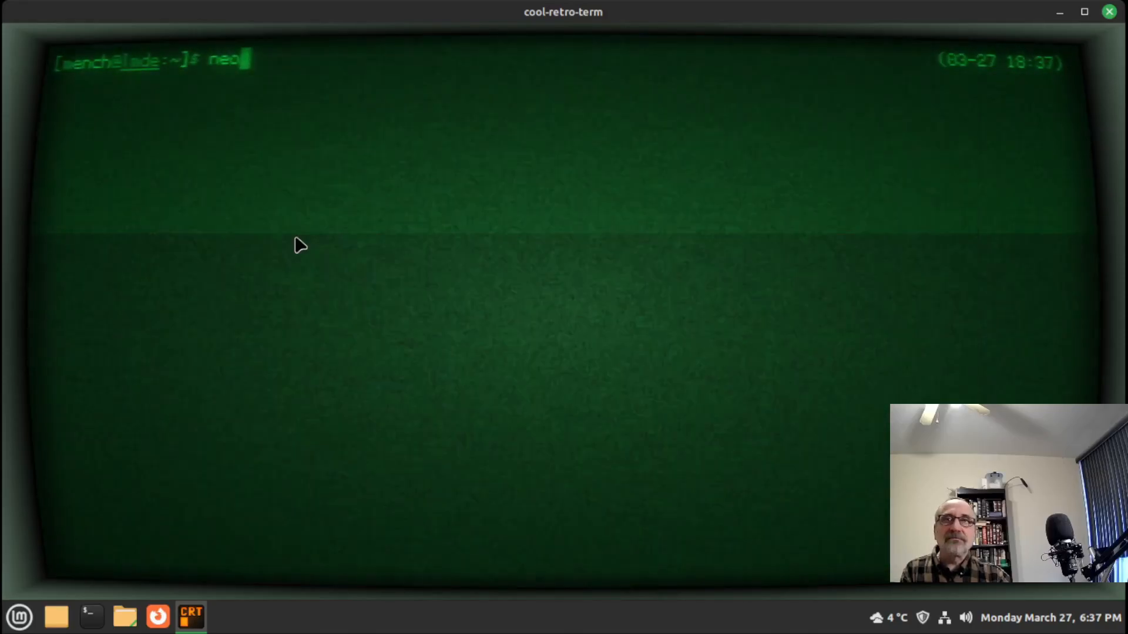
text(f)
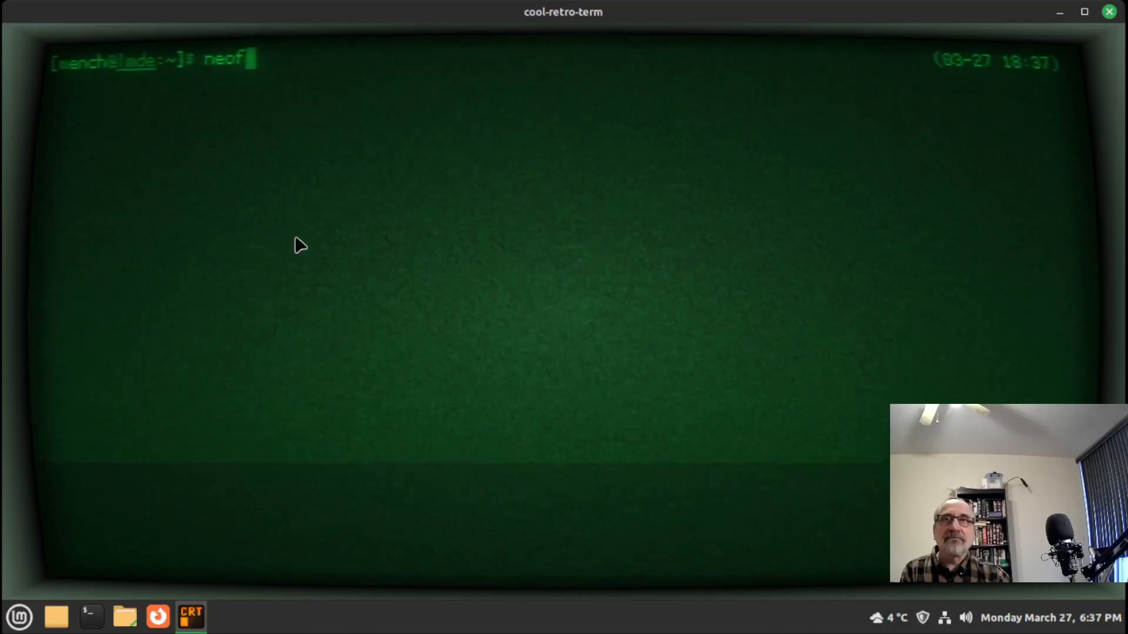
text(etch)
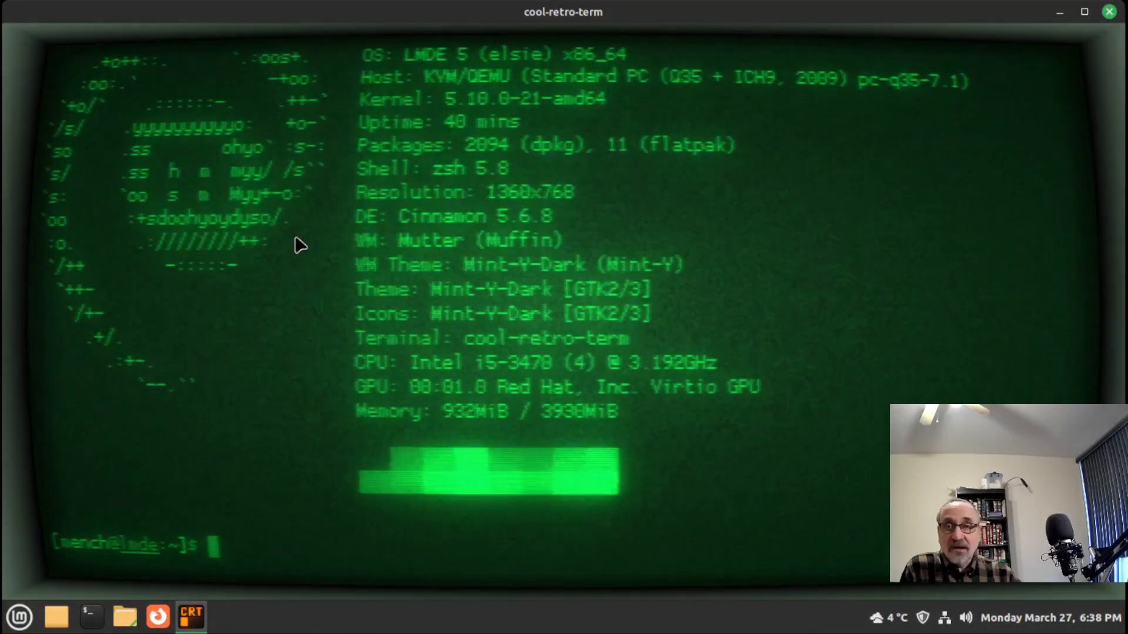
mouse_move(123, 438)
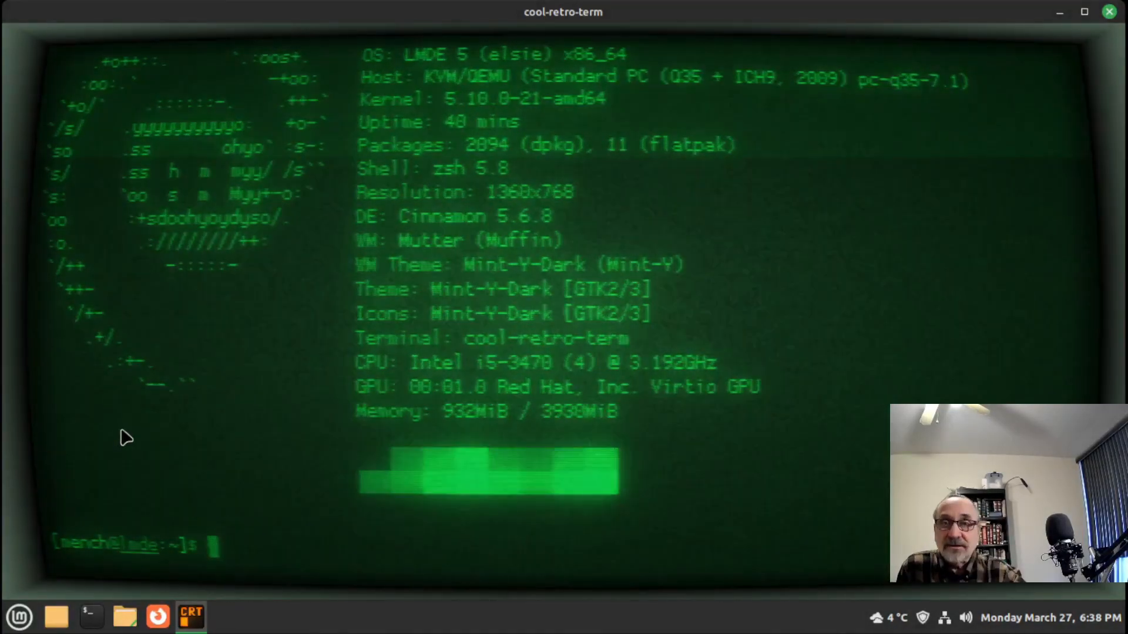
Apply the Default Amber profile from the context menu and rerun ll and neofetch in amber
right_click(126, 437)
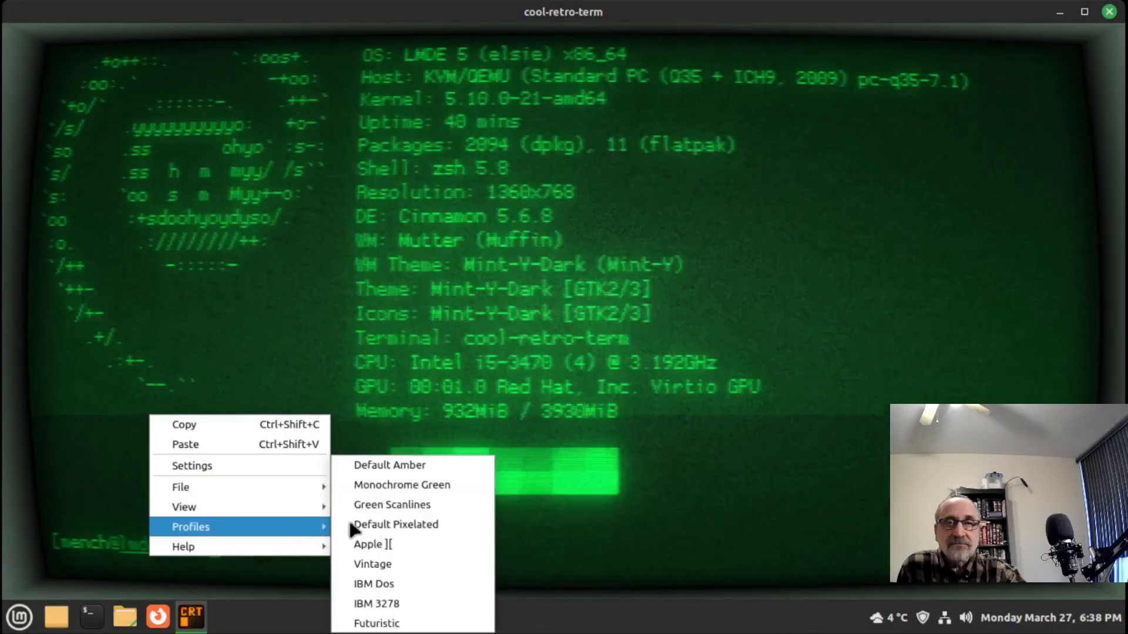
click(388, 465)
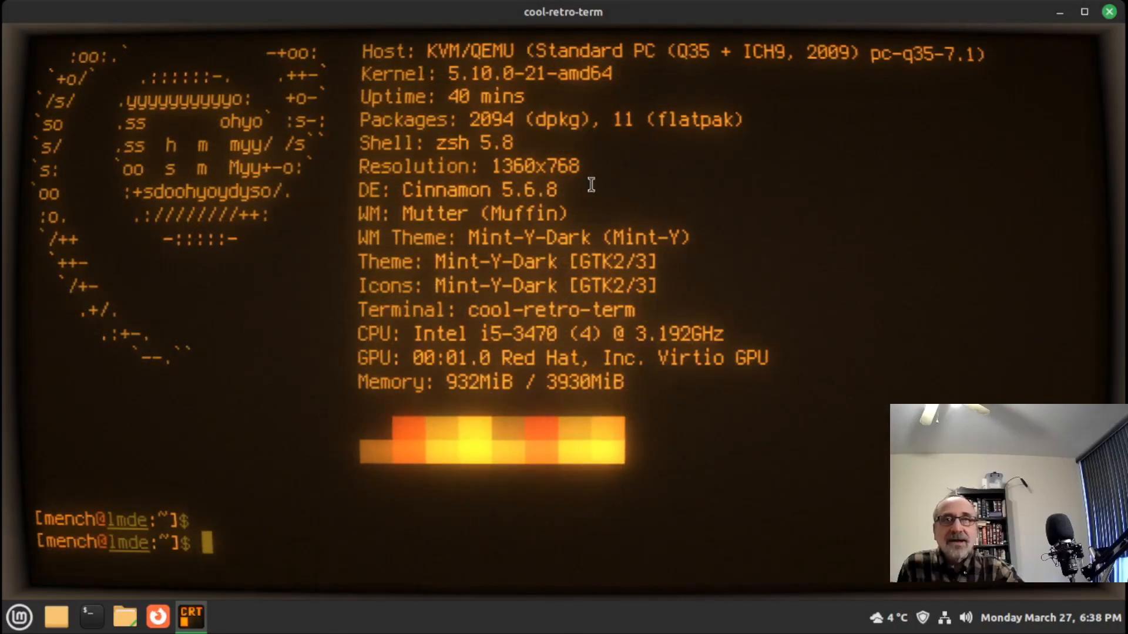
text(l)
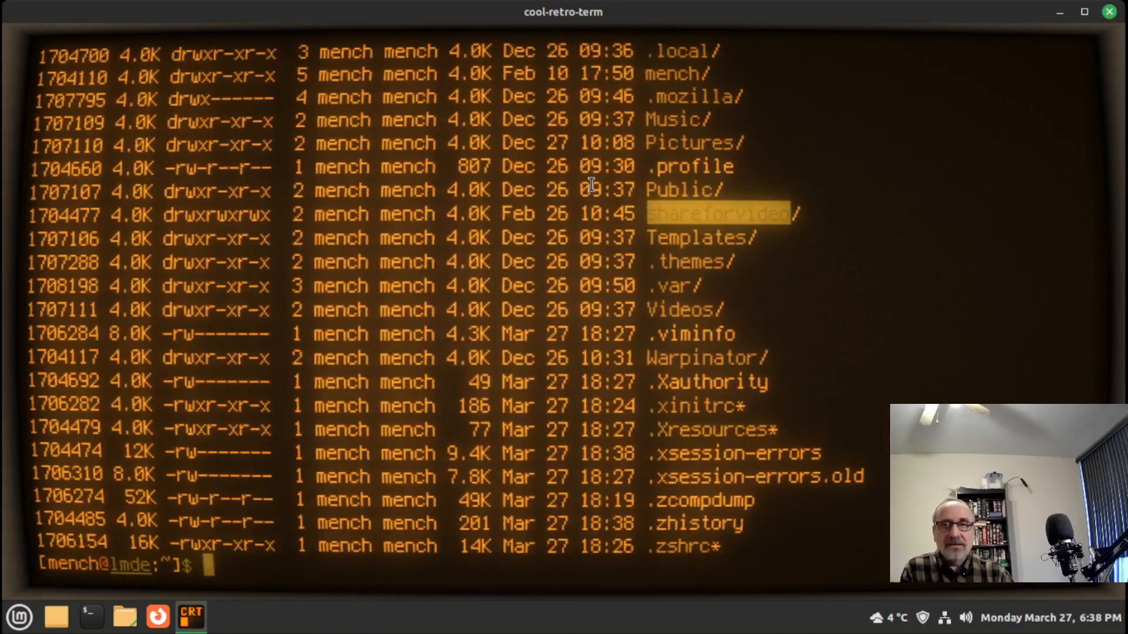
text(ne)
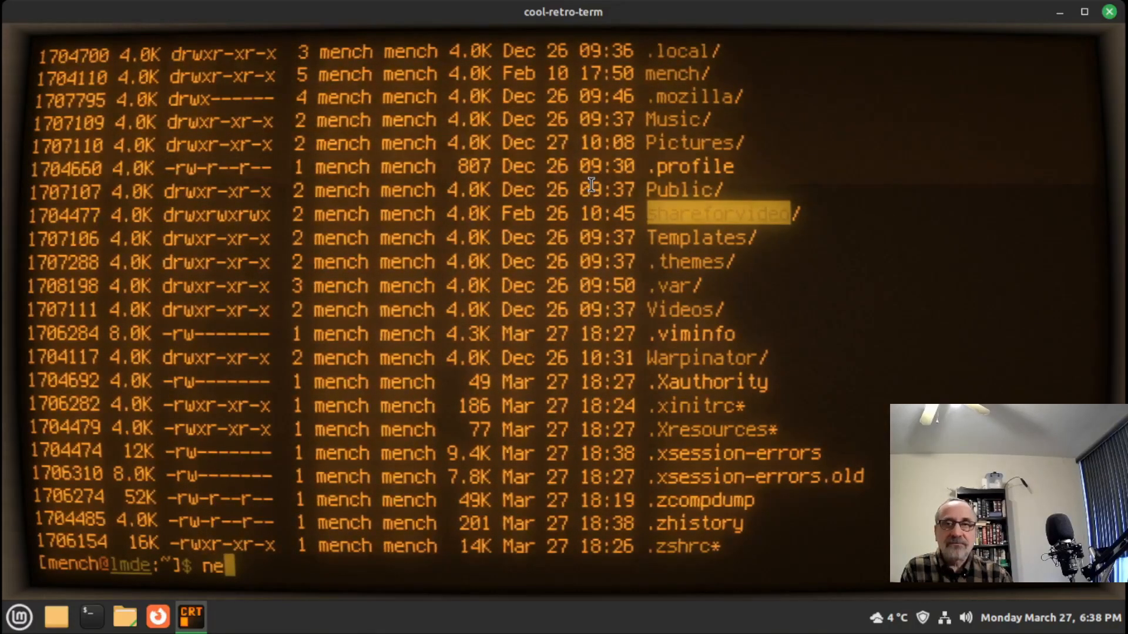
text(ofetch)
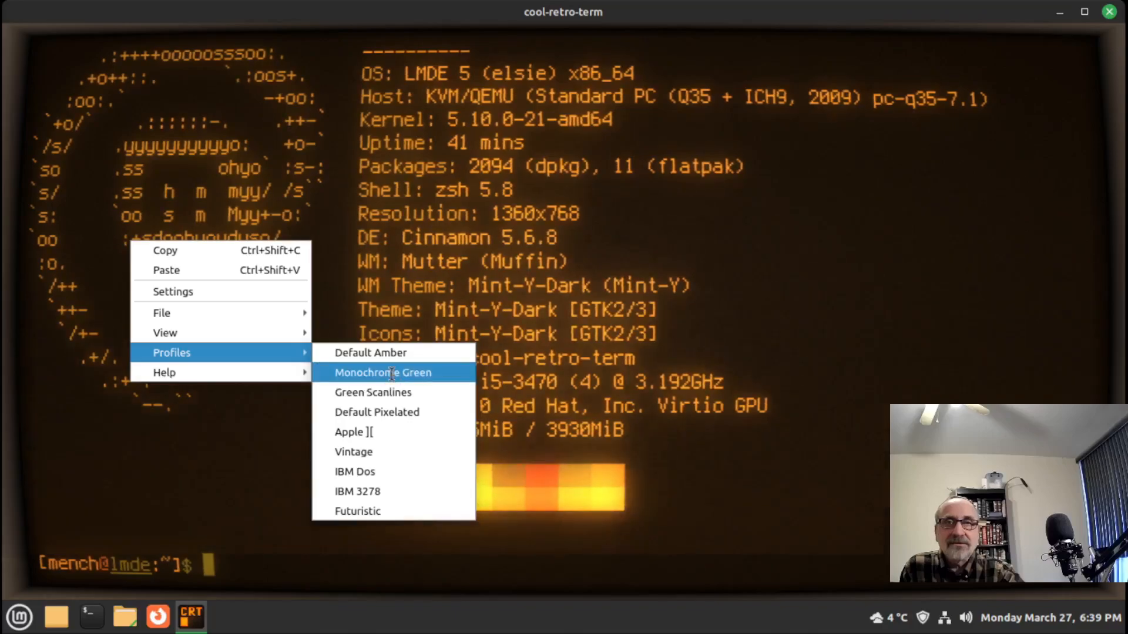
Try the monochrome green profile with ll, then Green Scanlines with neofetch rerun
click(383, 373)
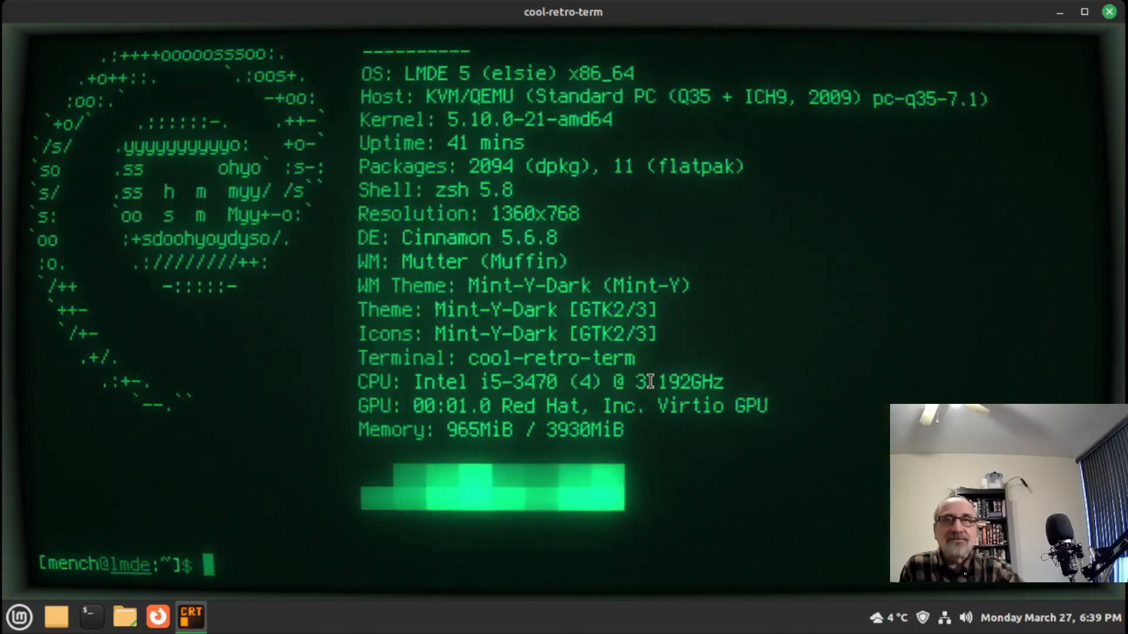
text(ll)
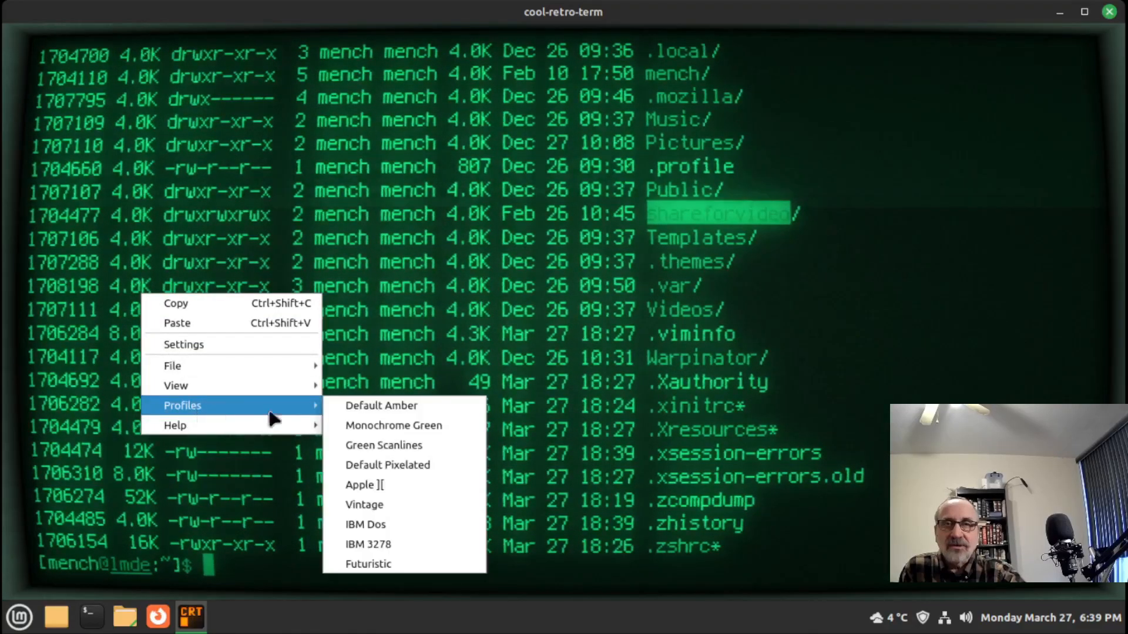
mouse_move(402, 445)
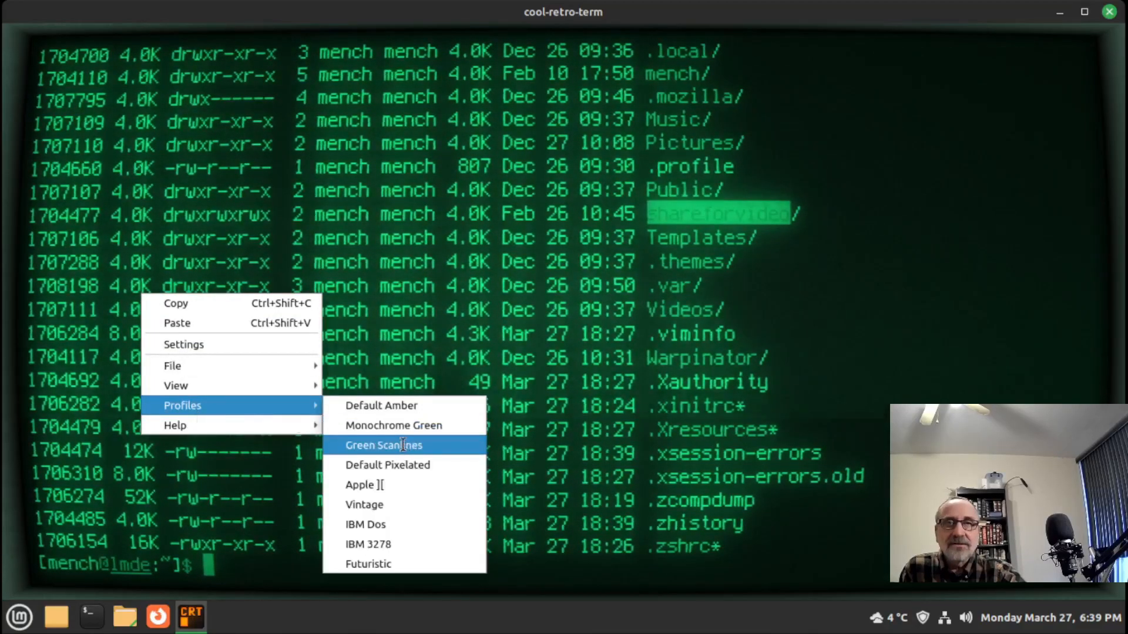
click(383, 445)
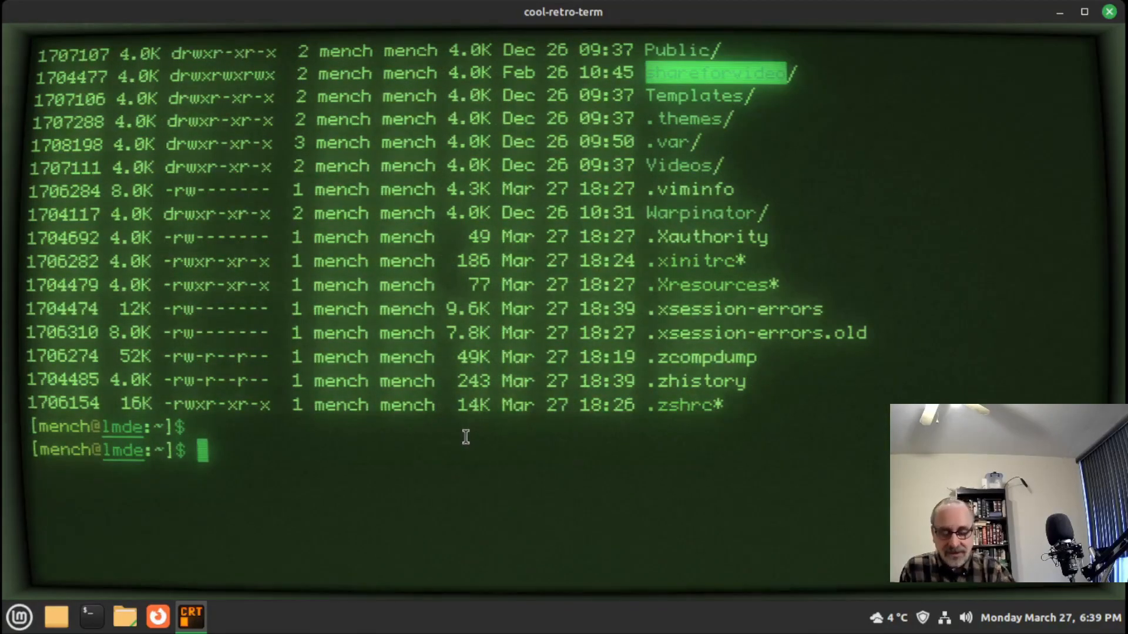
text(ne)
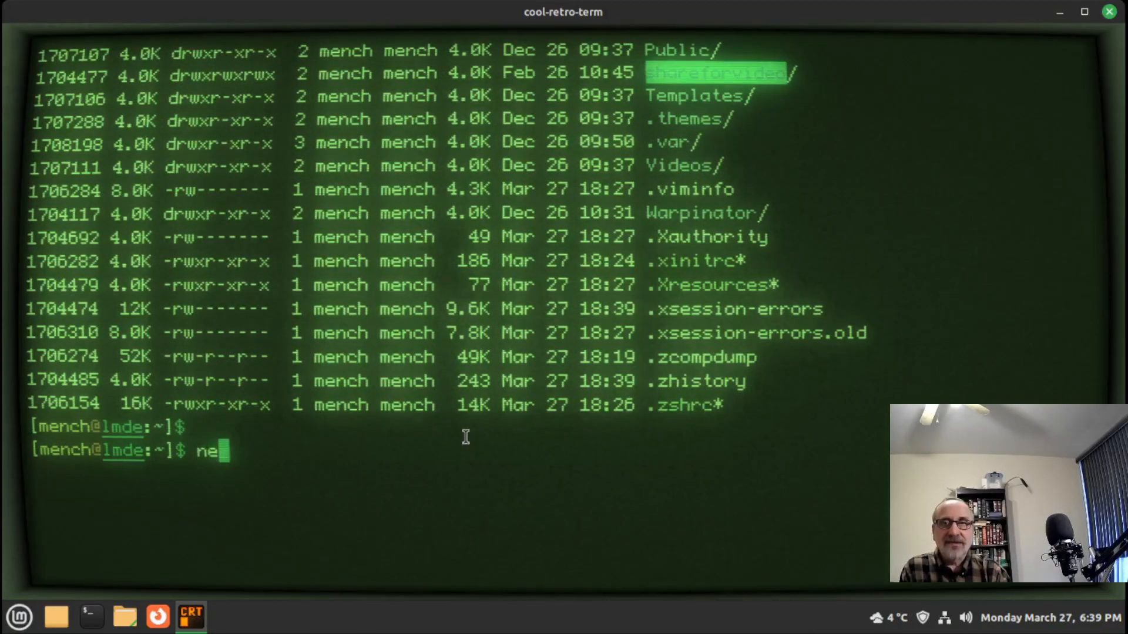
text(of)
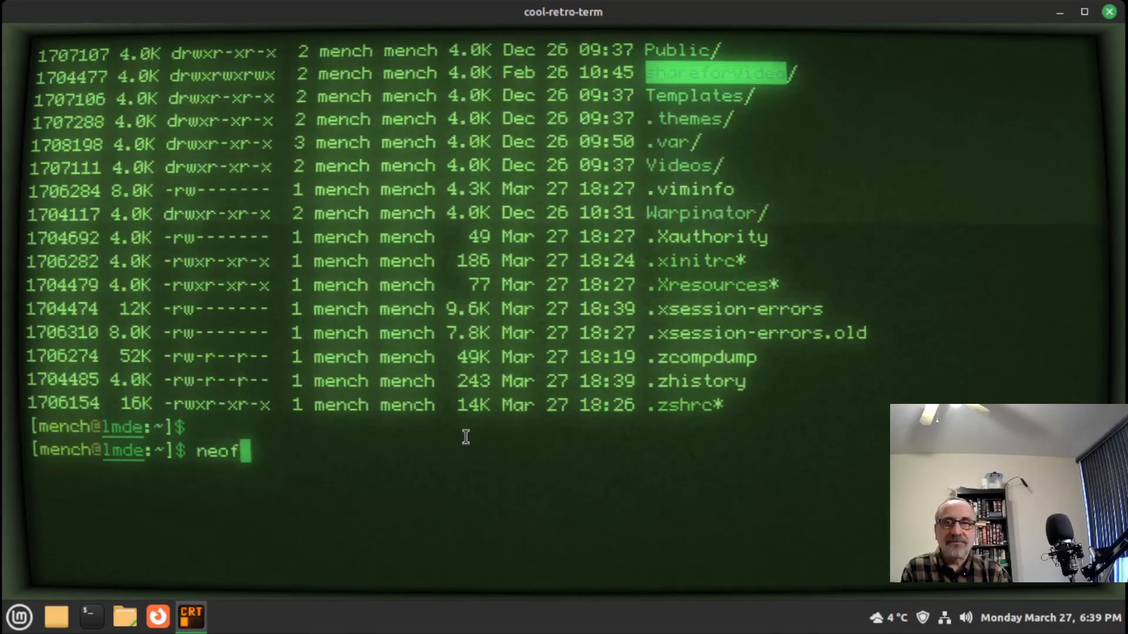
text(etch)
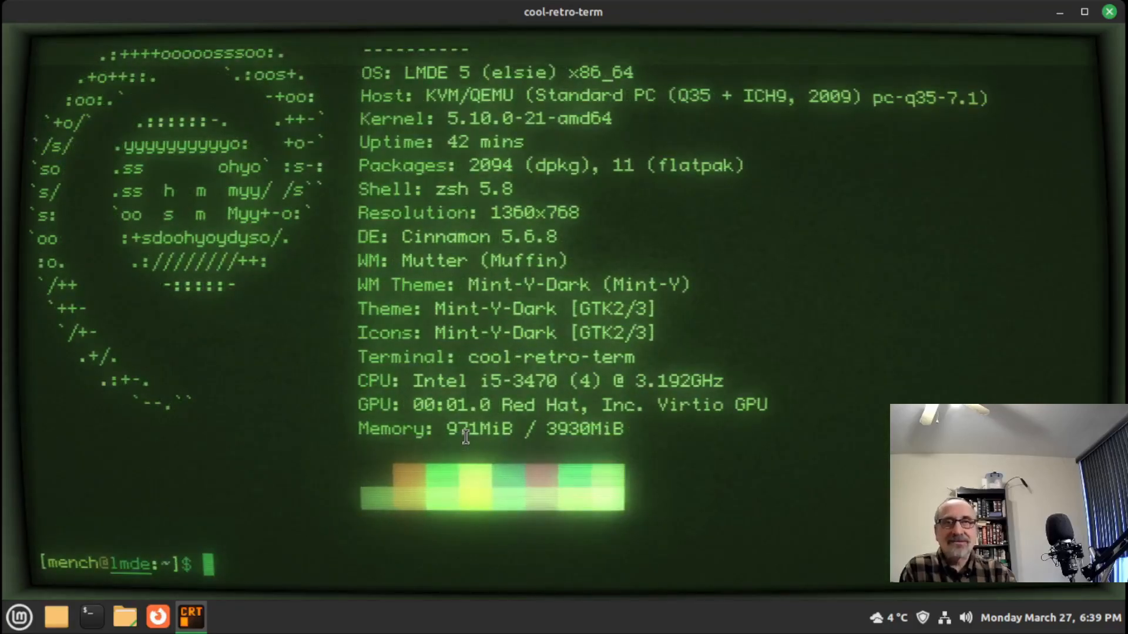
Pick another profile and run ll, then a green profile and rerun neofetch and ll
right_click(223, 313)
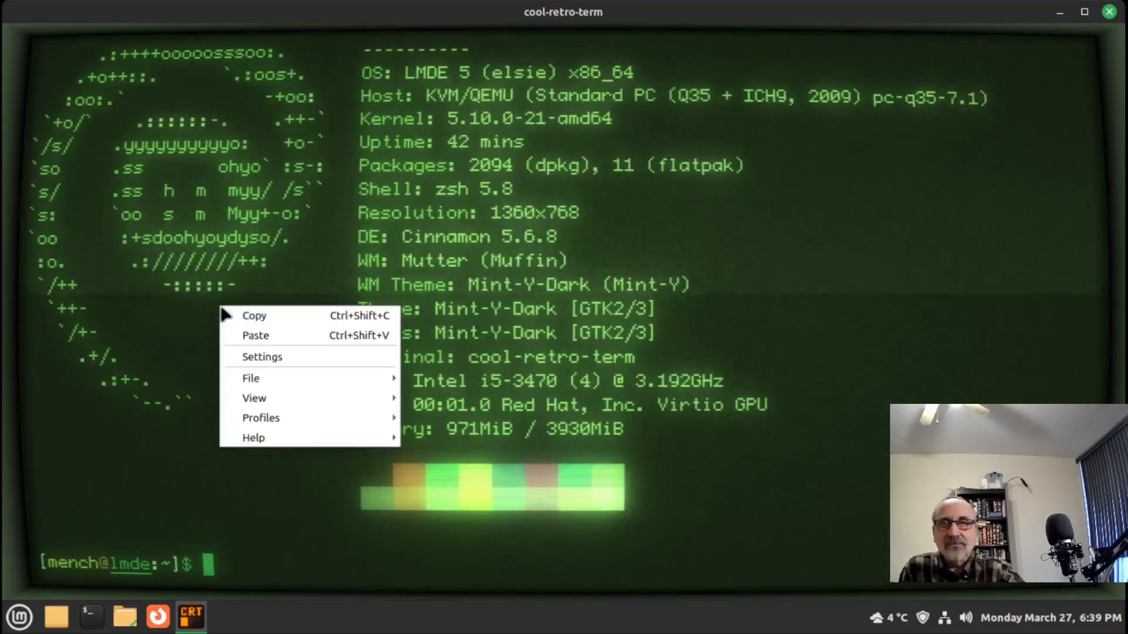
mouse_move(261, 419)
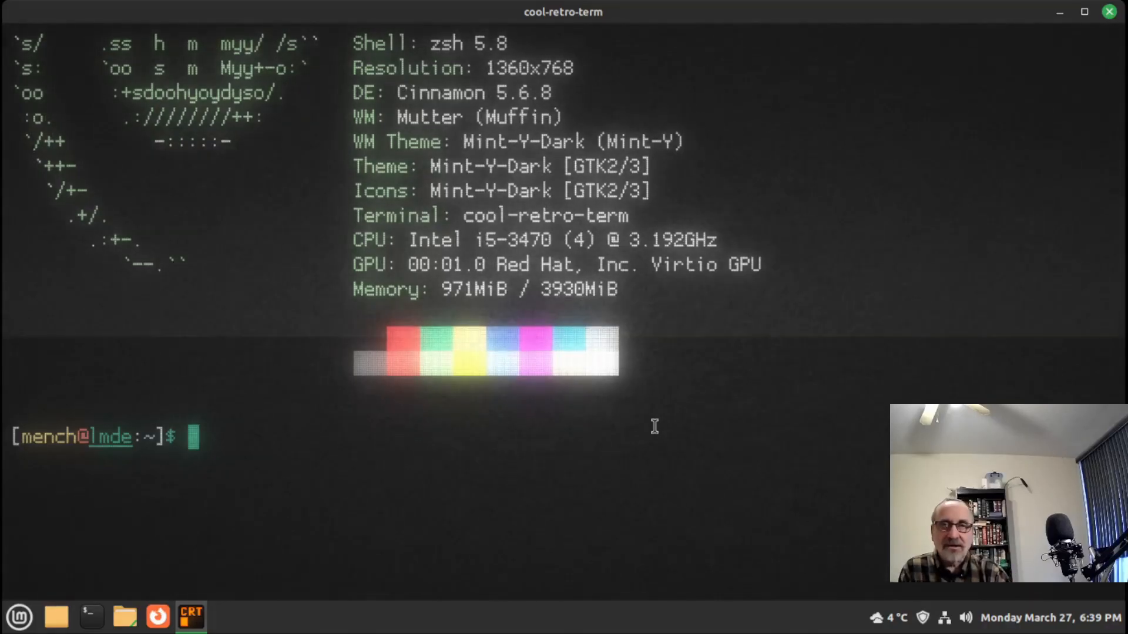
text(ll)
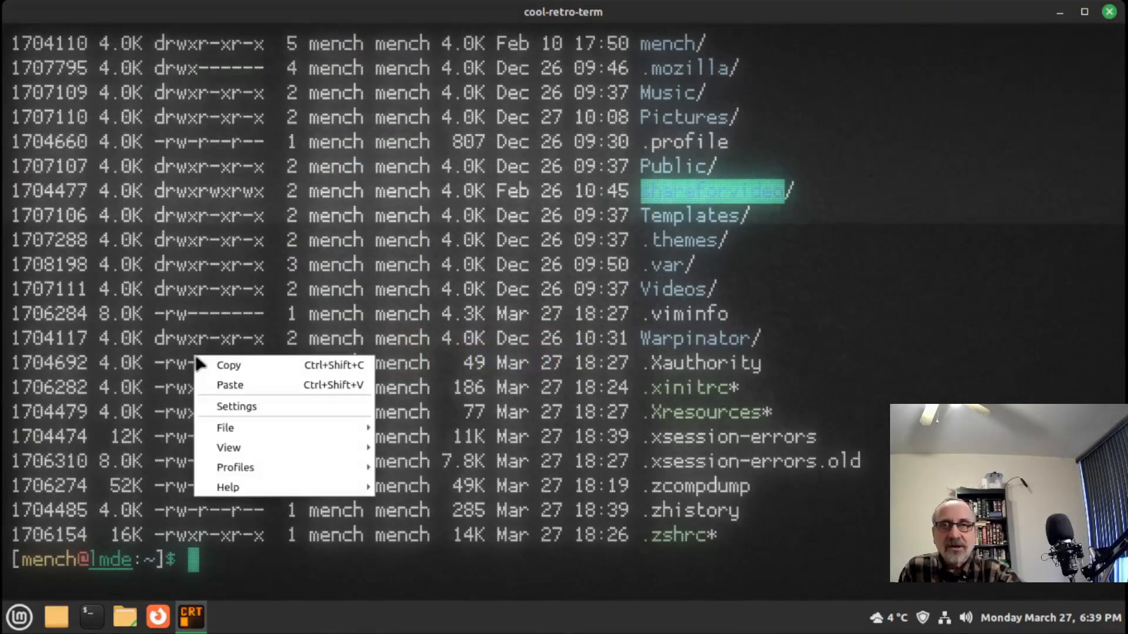
mouse_move(235, 467)
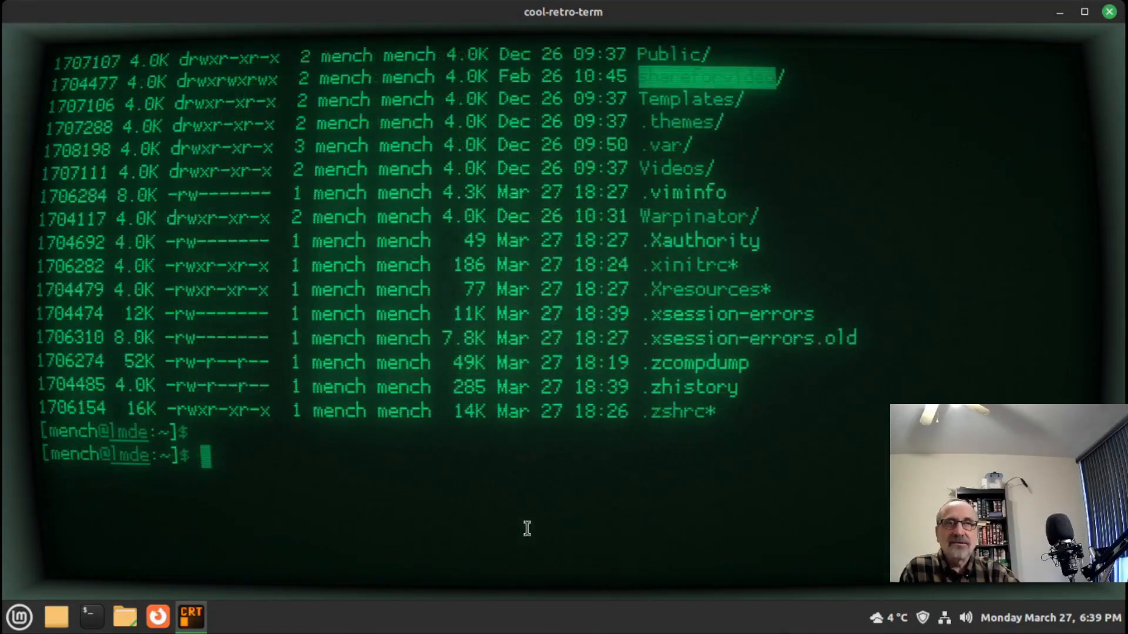
text(ne)
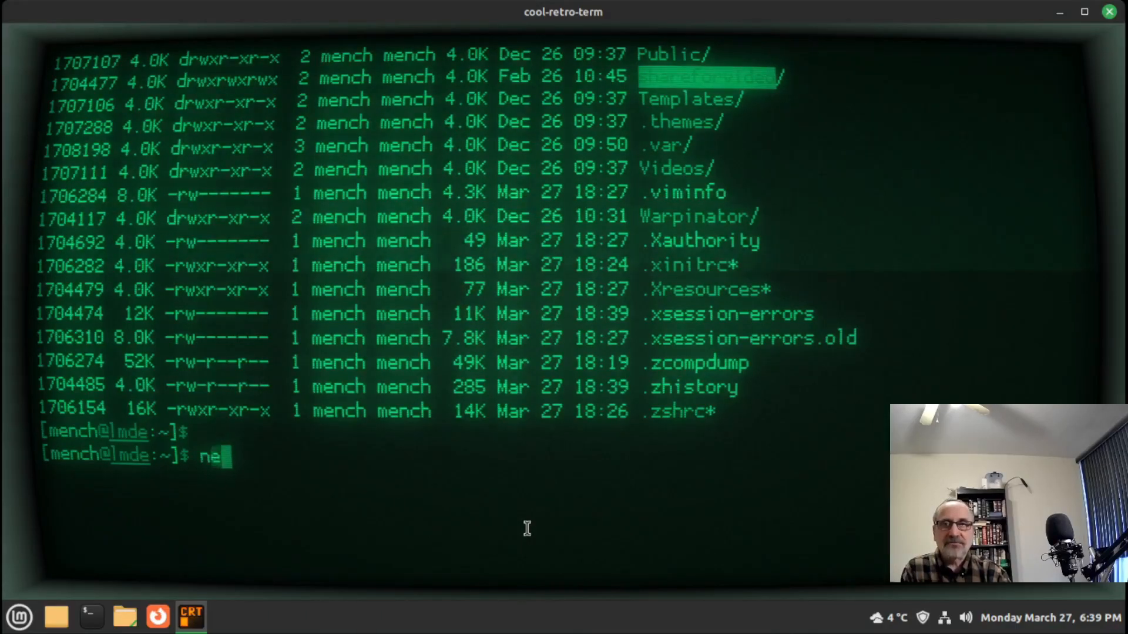
text(ofetch)
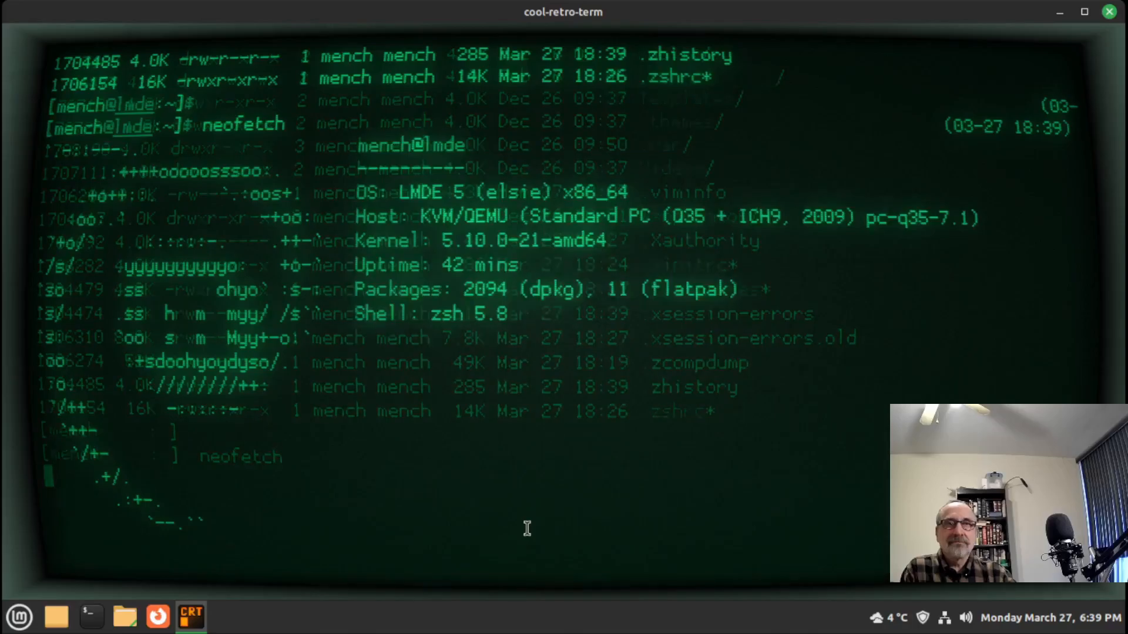
key(Return)
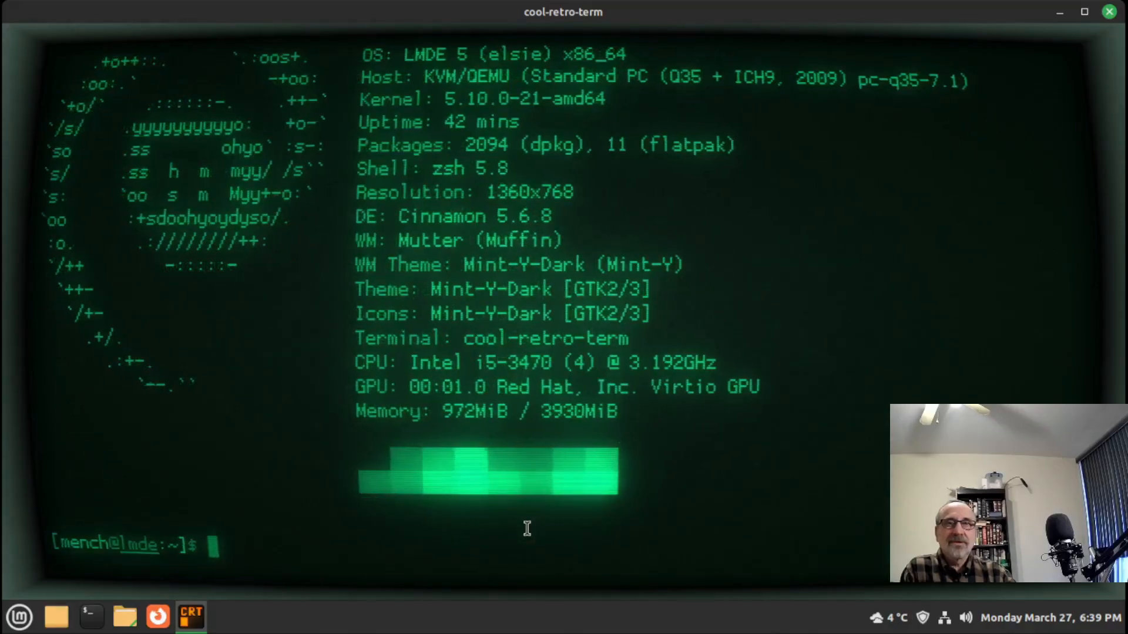
text(ll)
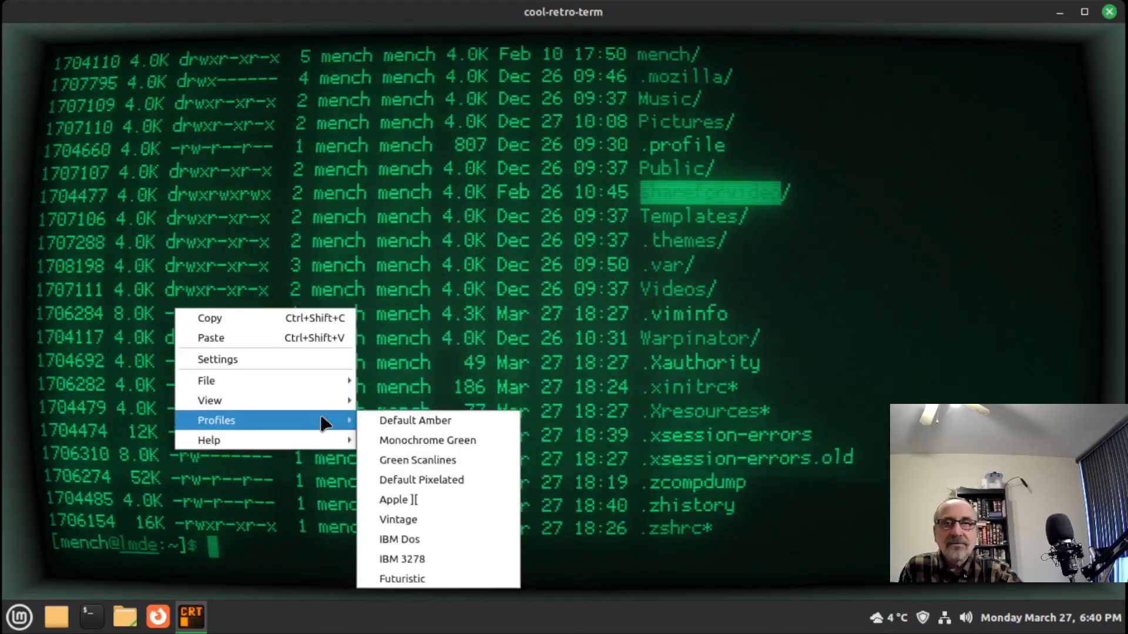
mouse_move(440, 521)
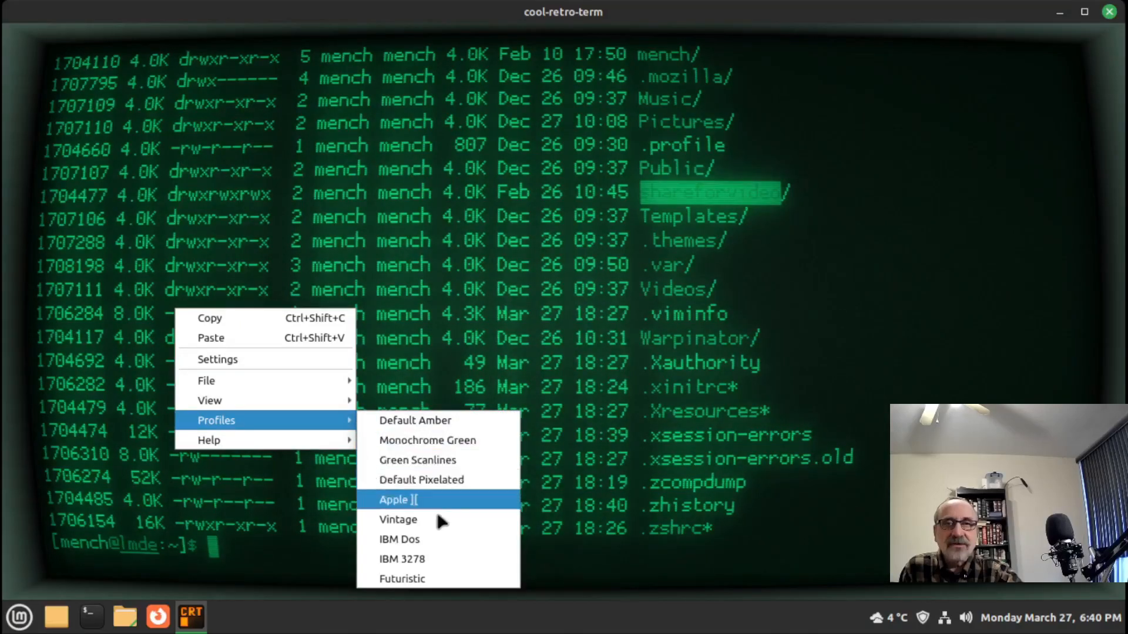
mouse_move(440, 524)
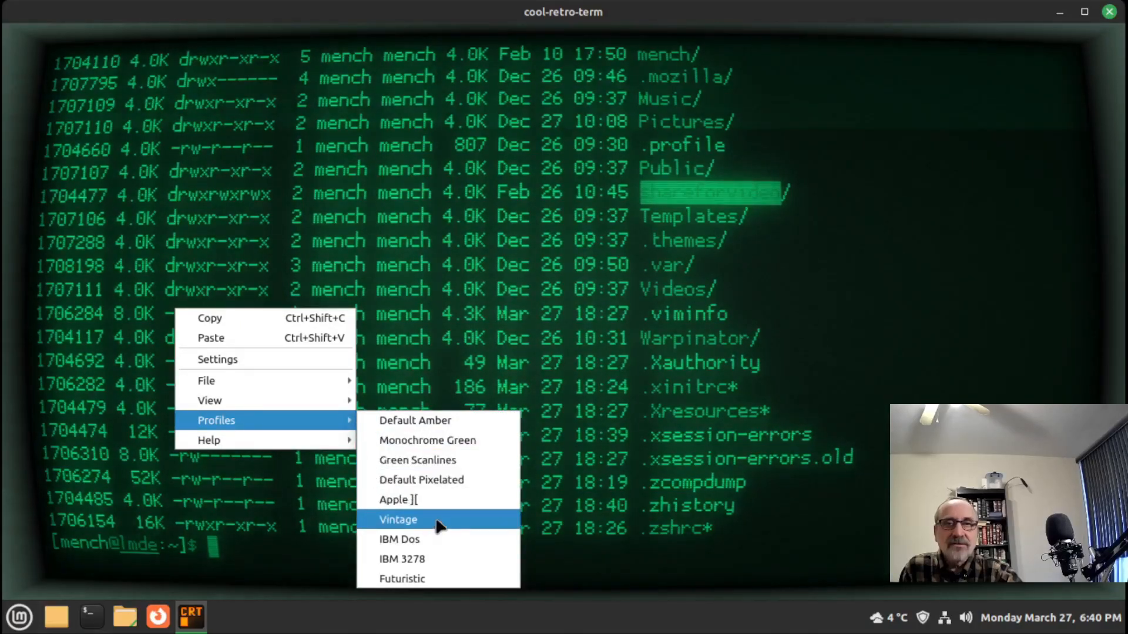
Apply the Vintage profile and rerun neofetch in its faded green style
click(397, 520)
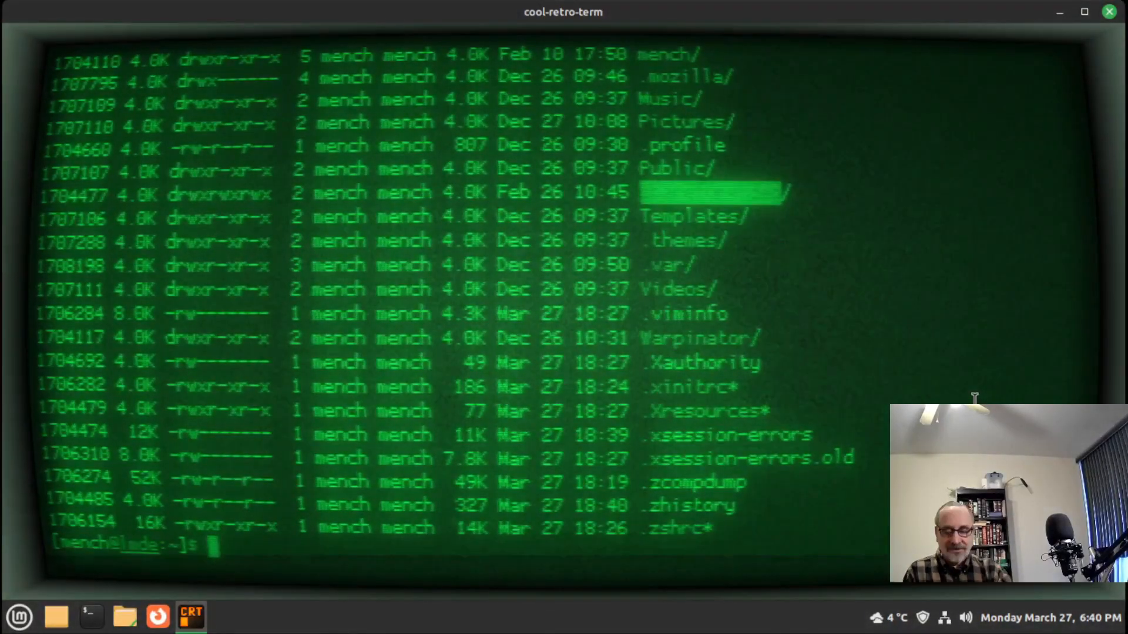
text(ne)
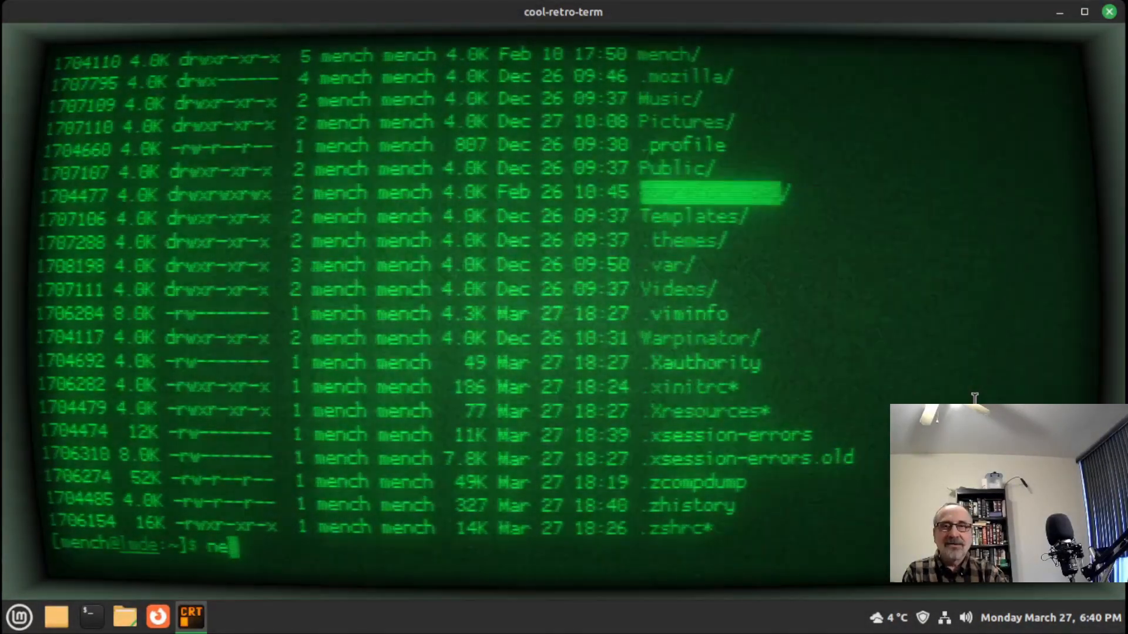
text(ofe)
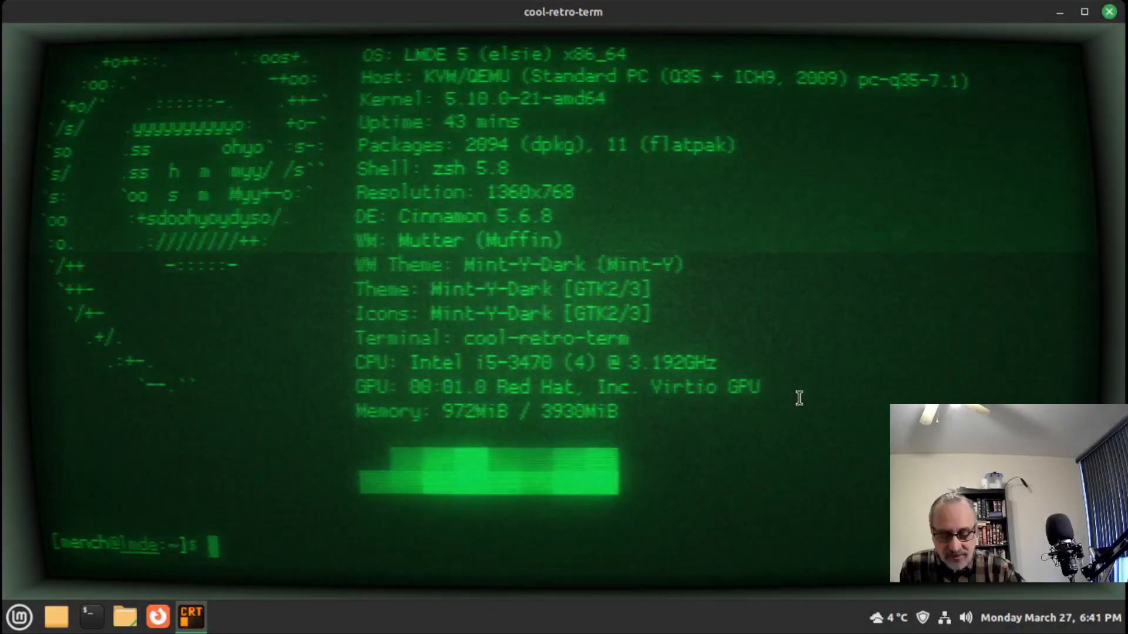
text(ll)
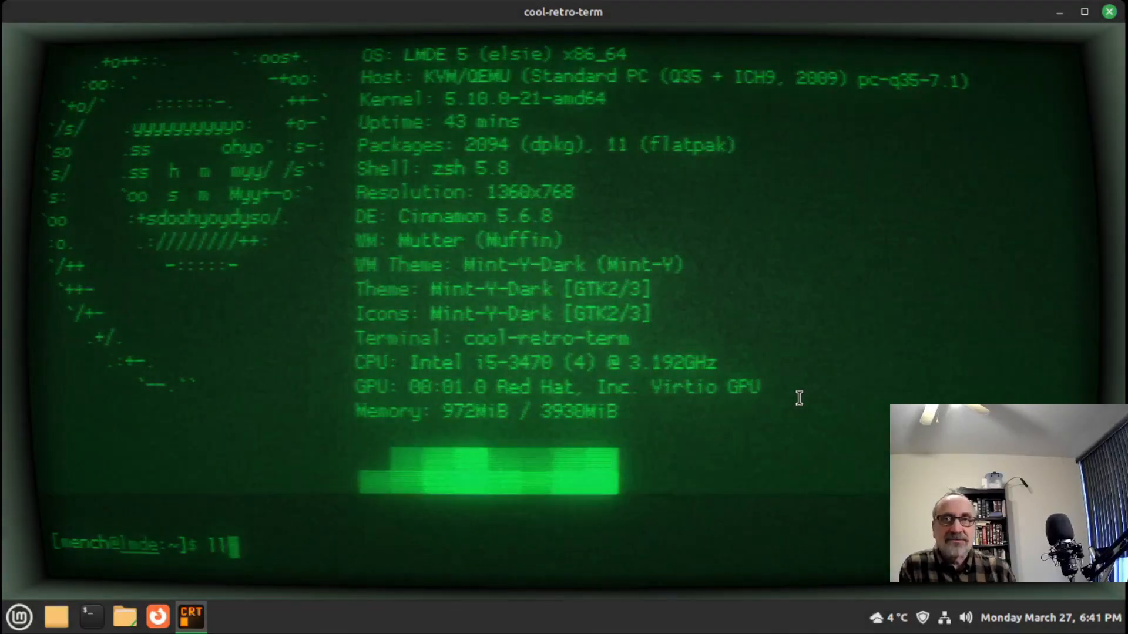